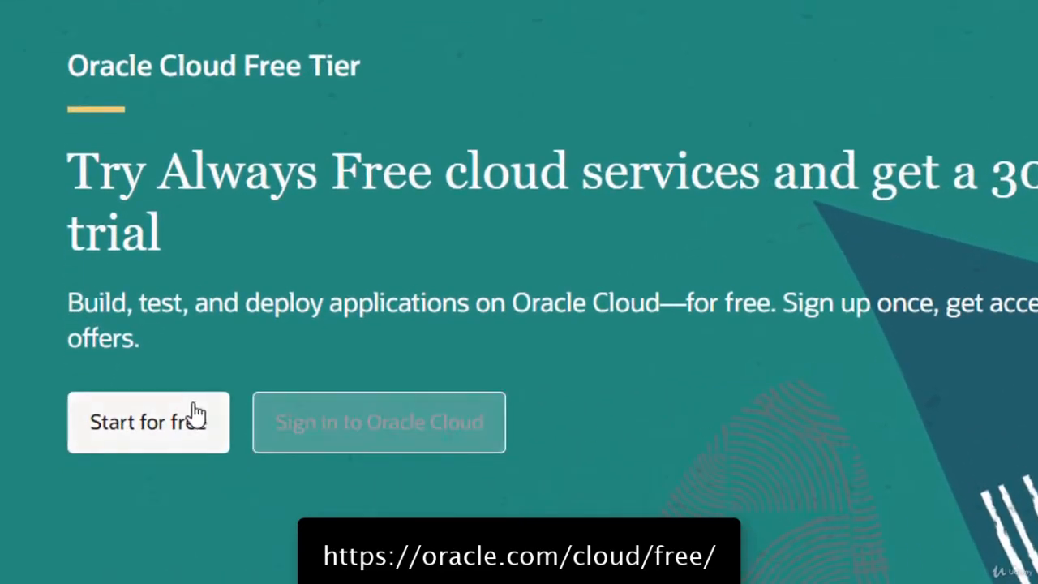
Go from the free tier page to Oracle Cloud sign-in and submit the cloud account name
{"action": "left_click", "coordinate": [149, 421]}
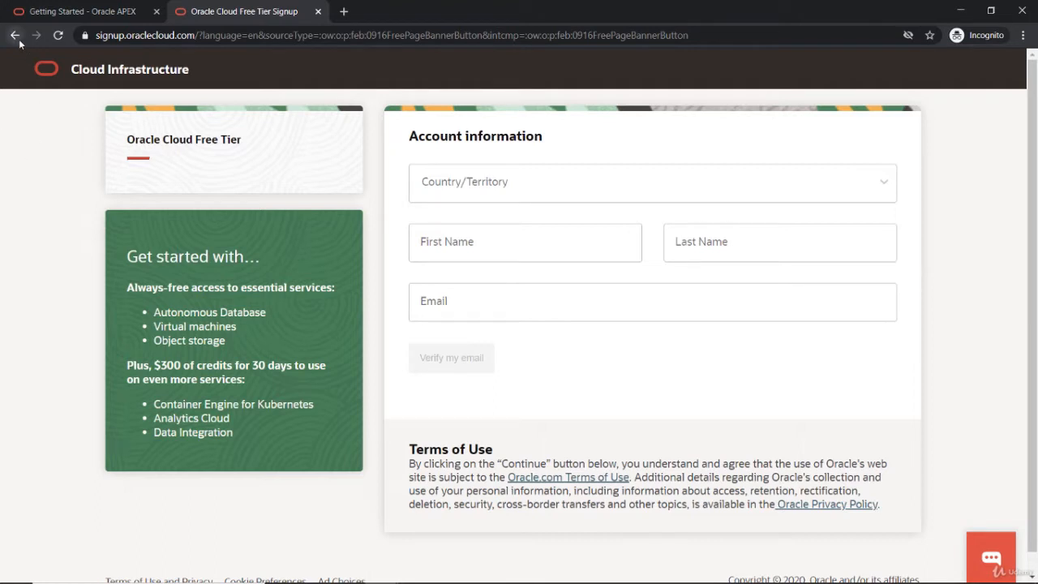
{"action": "mouse_move", "coordinate": [14, 36]}
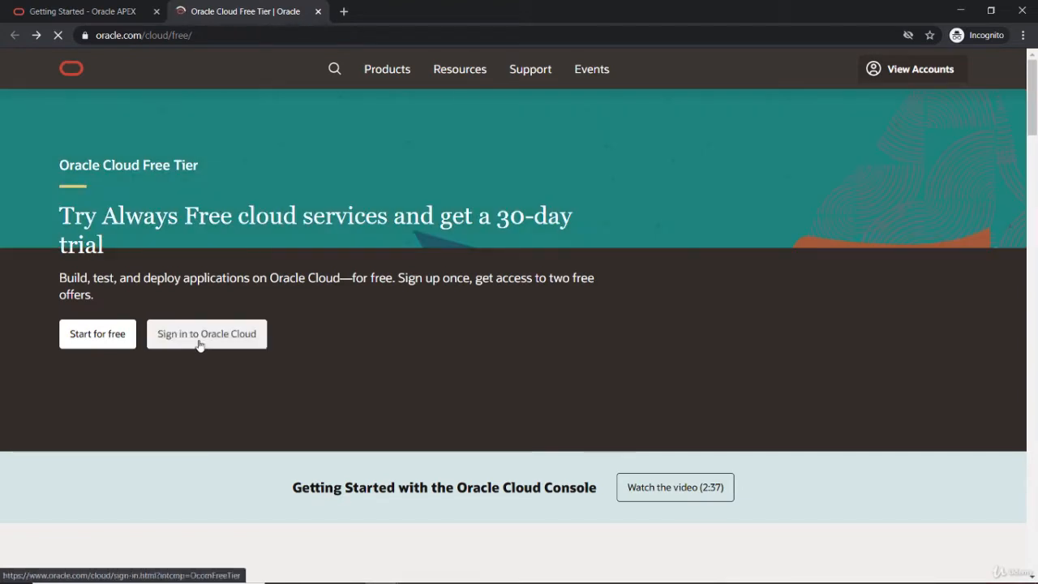
{"action": "left_click", "coordinate": [206, 334]}
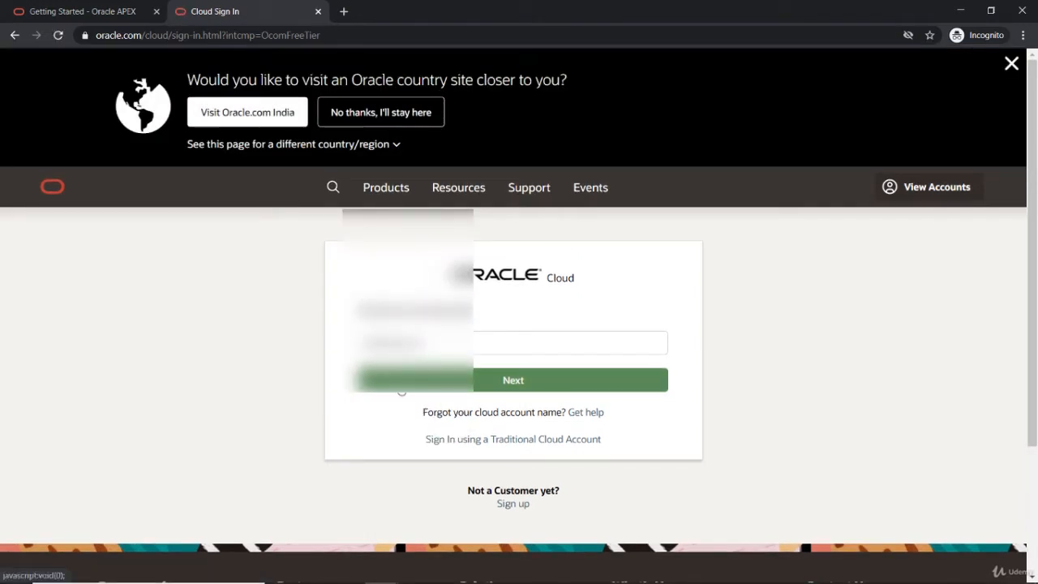
{"action": "left_click", "coordinate": [513, 379]}
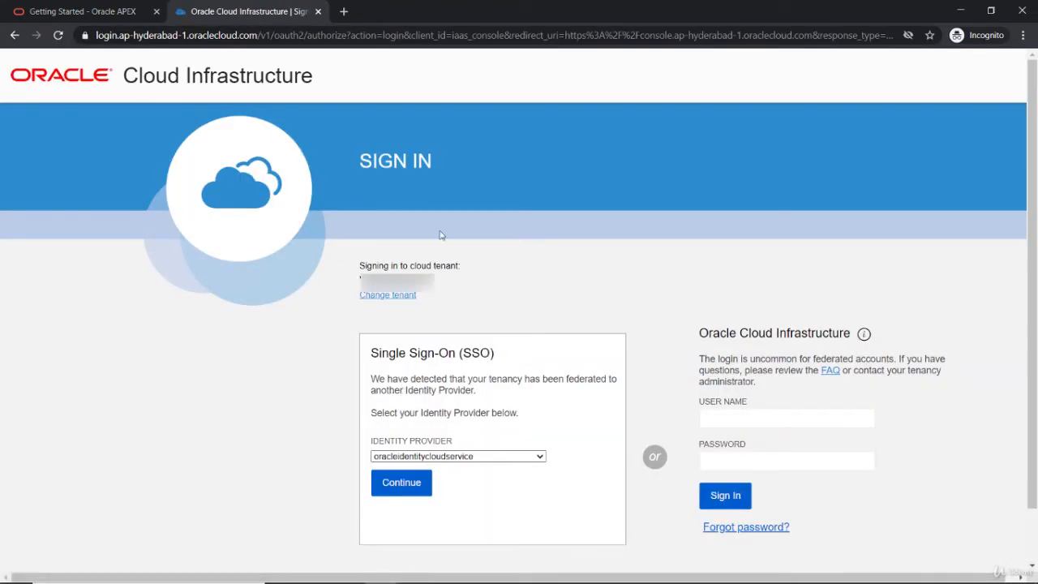
Enter the tenant user name and password and sign in to the console home dashboard
{"action": "left_click", "coordinate": [784, 418]}
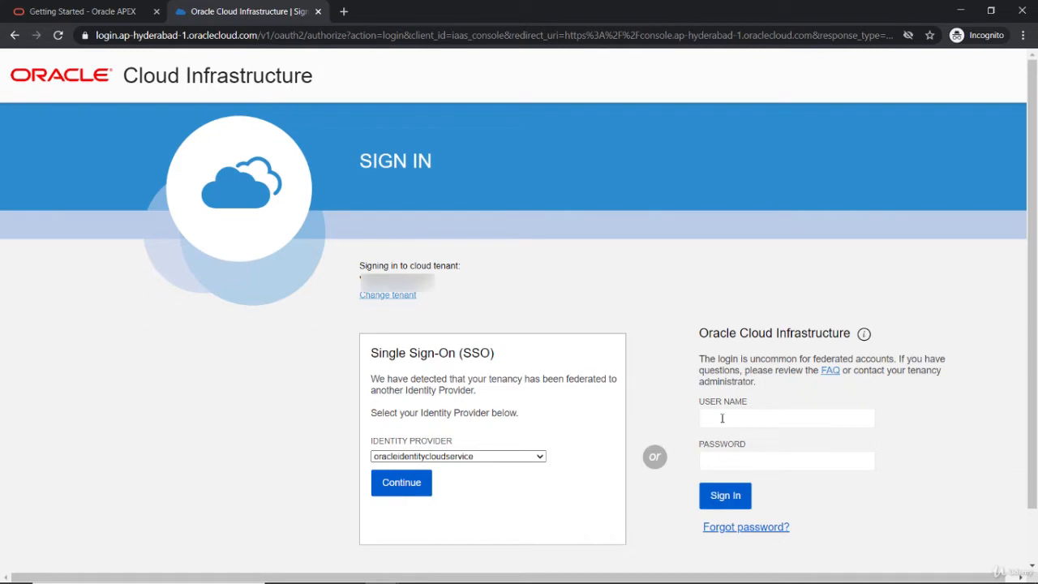
{"action": "left_click", "coordinate": [786, 418]}
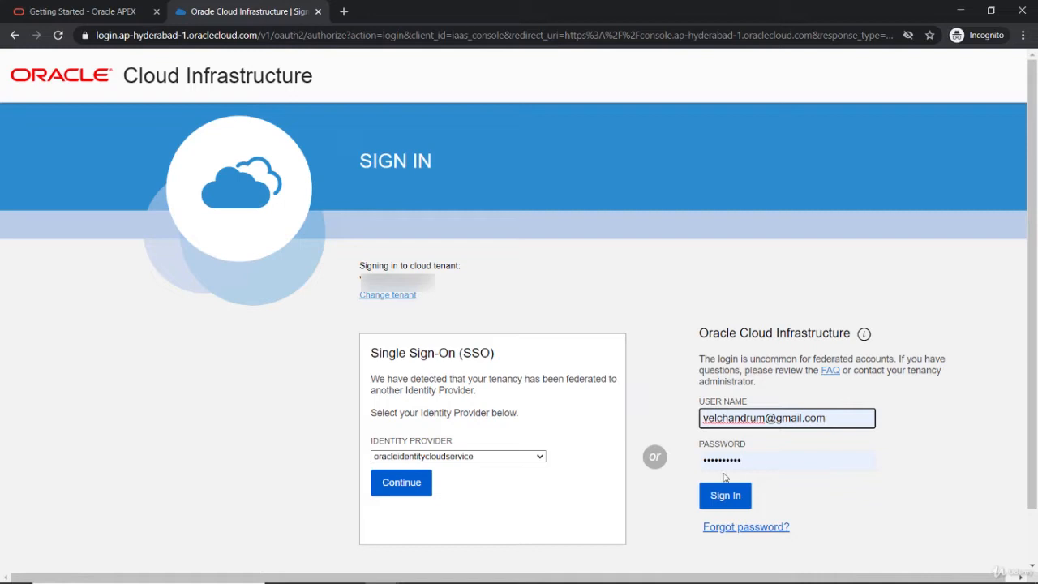
{"action": "left_click", "coordinate": [725, 496]}
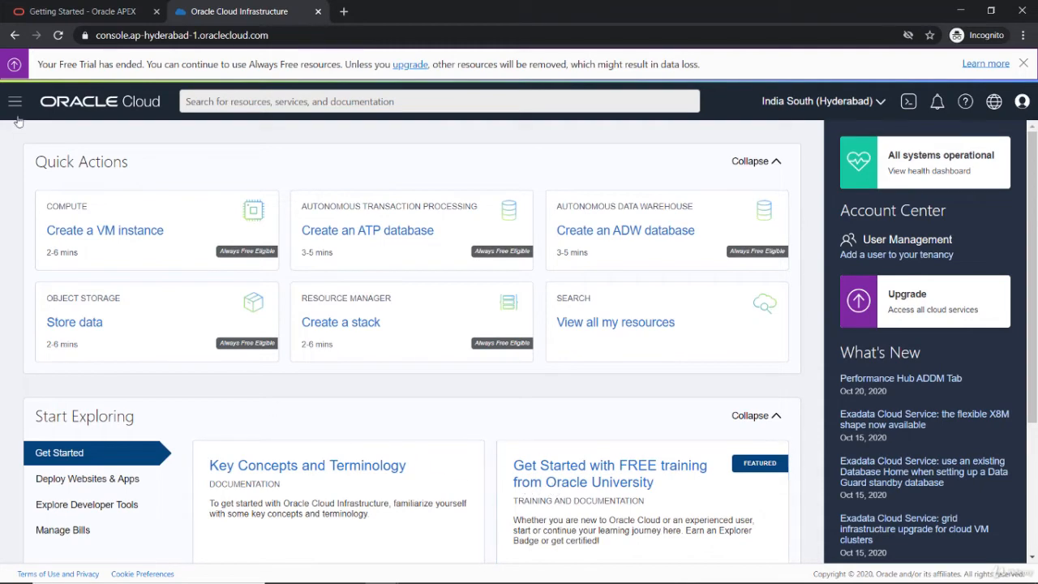
Use the navigation menu to list the Autonomous Transaction Processing databases in the root compartment
{"action": "left_click", "coordinate": [14, 100]}
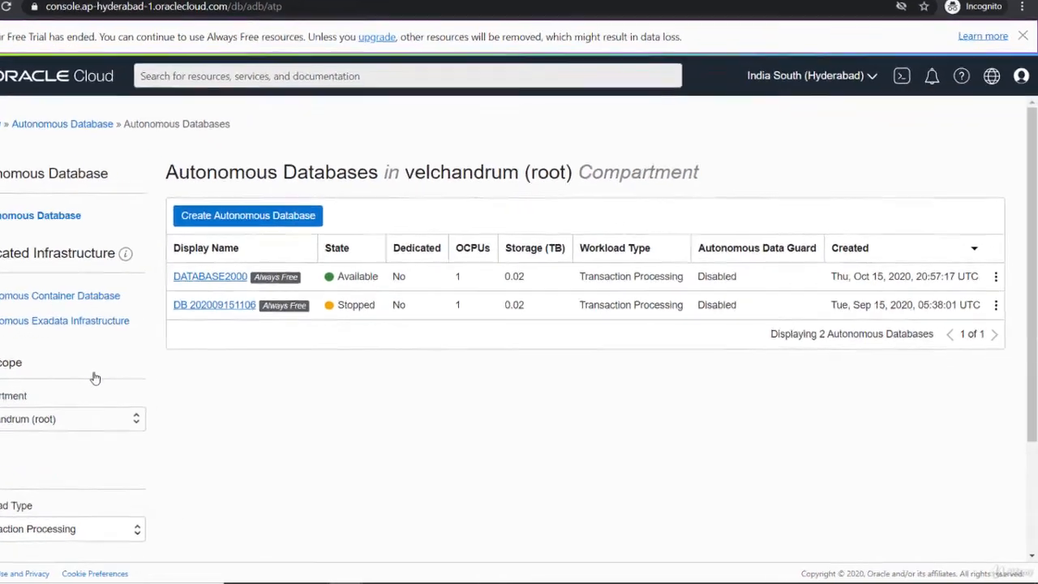
{"action": "scroll", "scroll_direction": "down", "scroll_amount": 3}
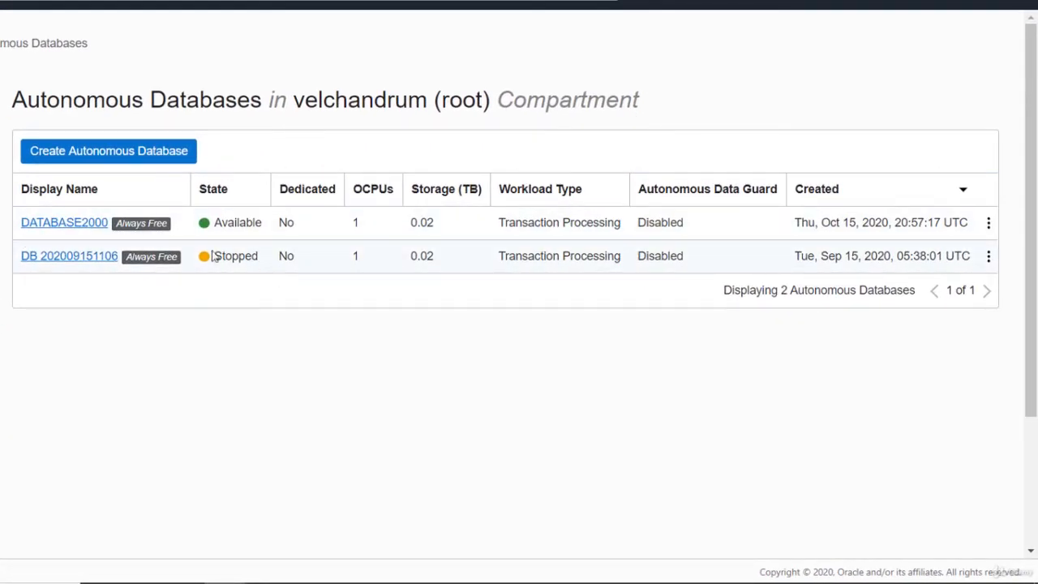
{"action": "mouse_move", "coordinate": [78, 222]}
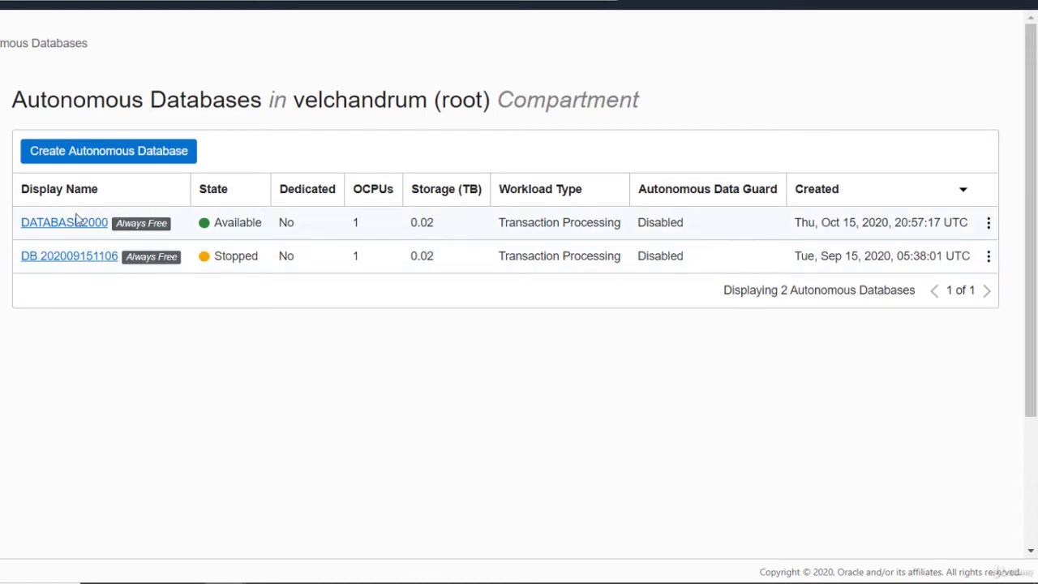
{"action": "mouse_move", "coordinate": [402, 237]}
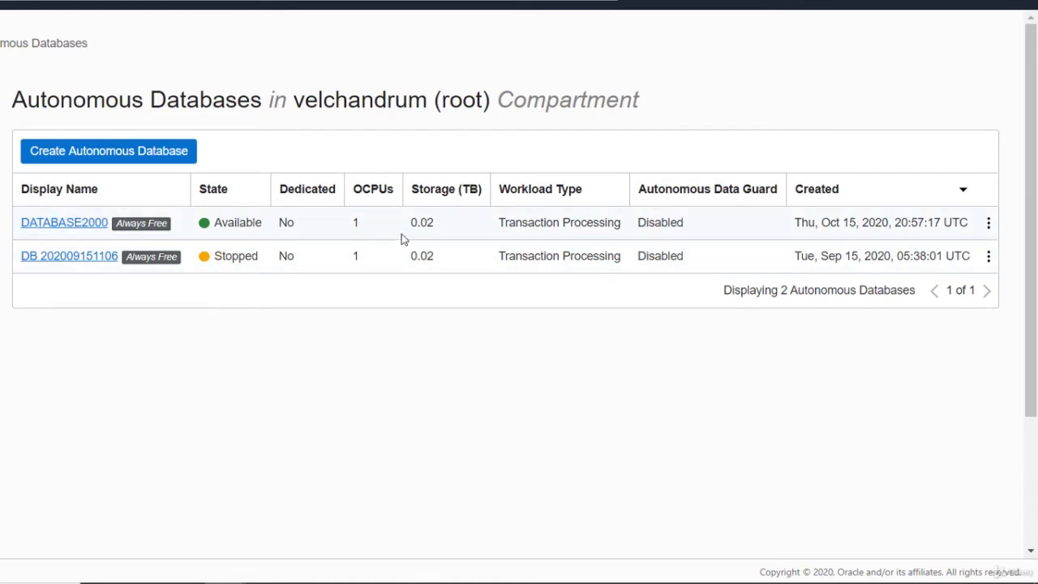
{"action": "mouse_move", "coordinate": [437, 270]}
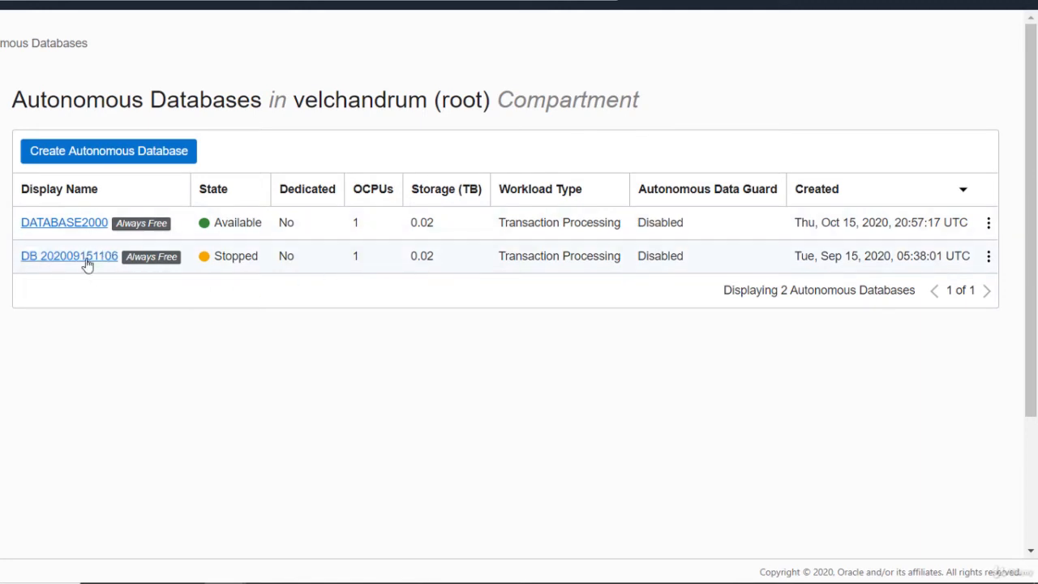
{"action": "mouse_move", "coordinate": [154, 250]}
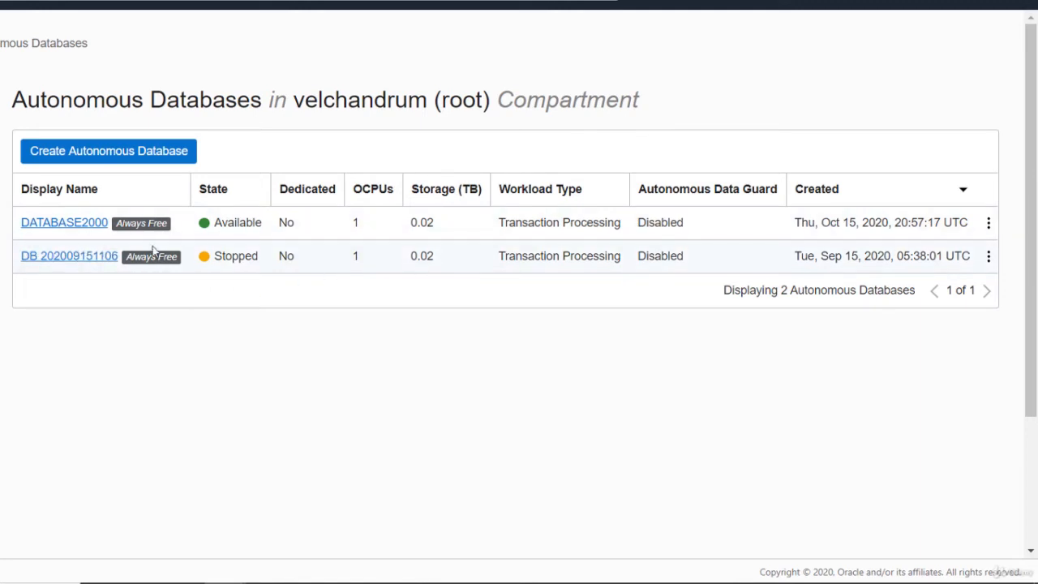
{"action": "mouse_move", "coordinate": [230, 273]}
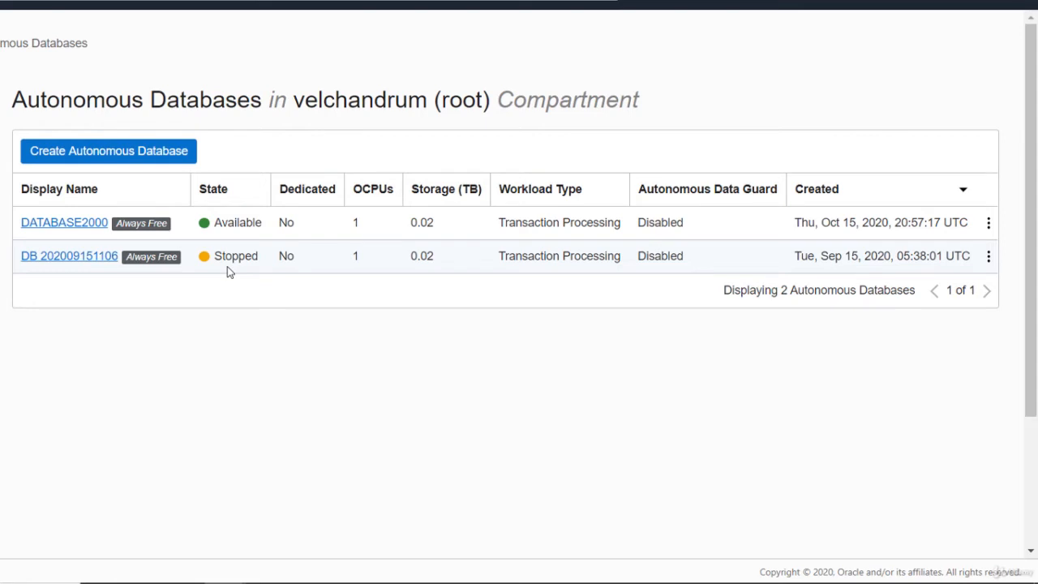
{"action": "mouse_move", "coordinate": [237, 225]}
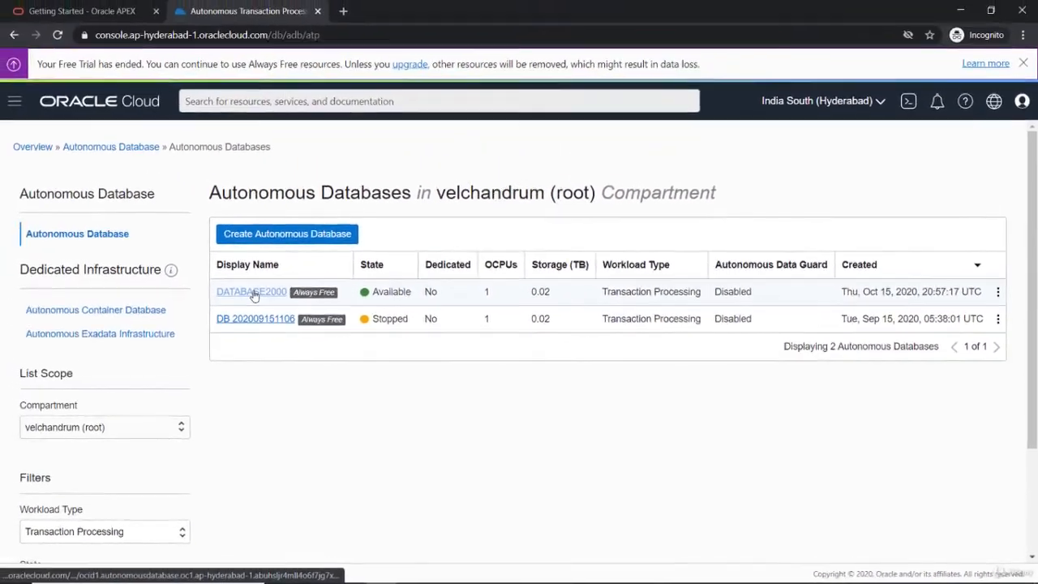
Start the Create Autonomous Database page from the Autonomous Databases list
{"action": "left_click", "coordinate": [249, 292]}
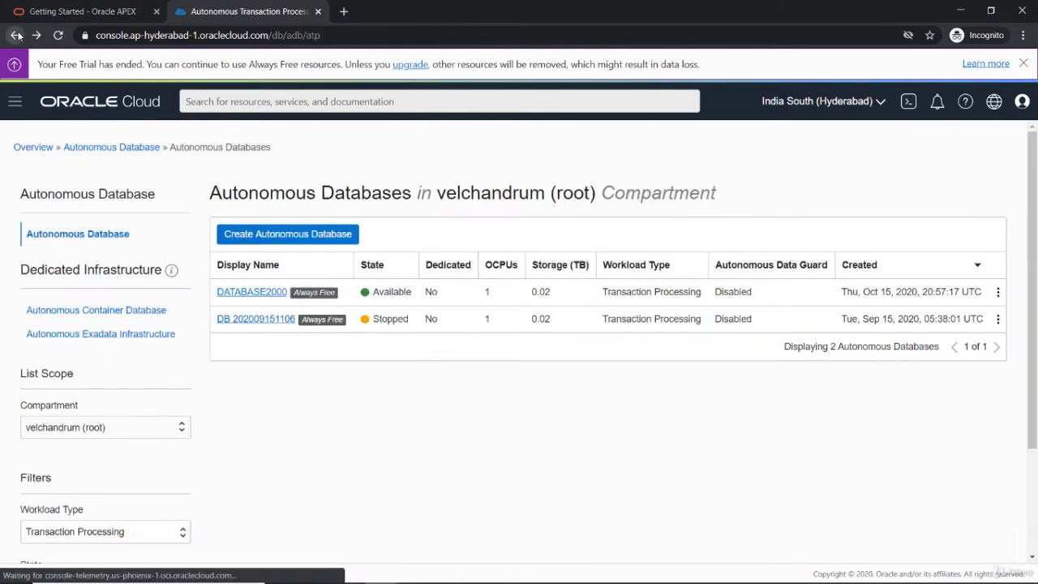
{"action": "left_click", "coordinate": [287, 234]}
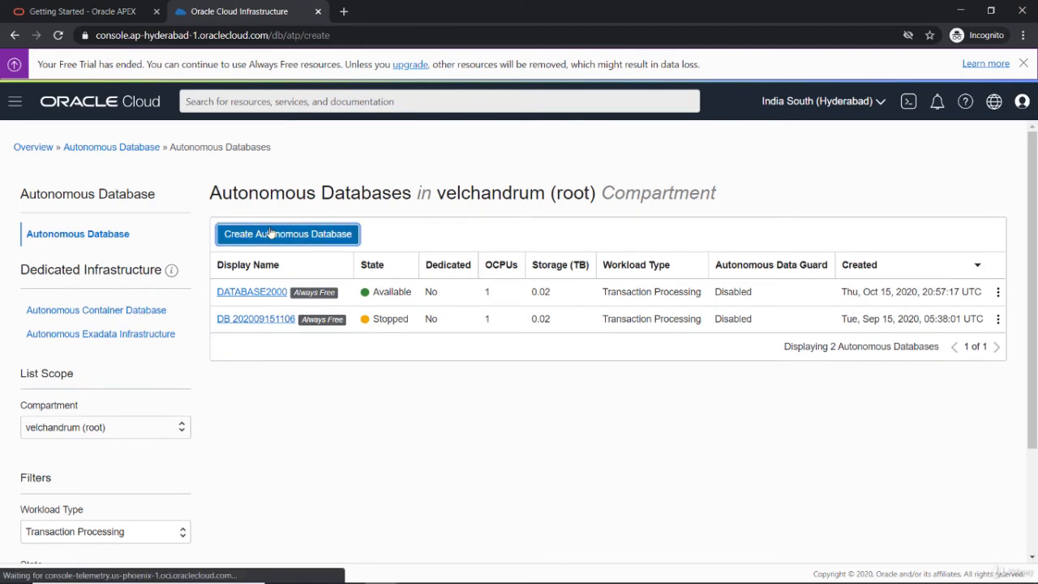
Review the creation form down to the Always Free limit warning and cancel back to the list
{"action": "left_click", "coordinate": [285, 233]}
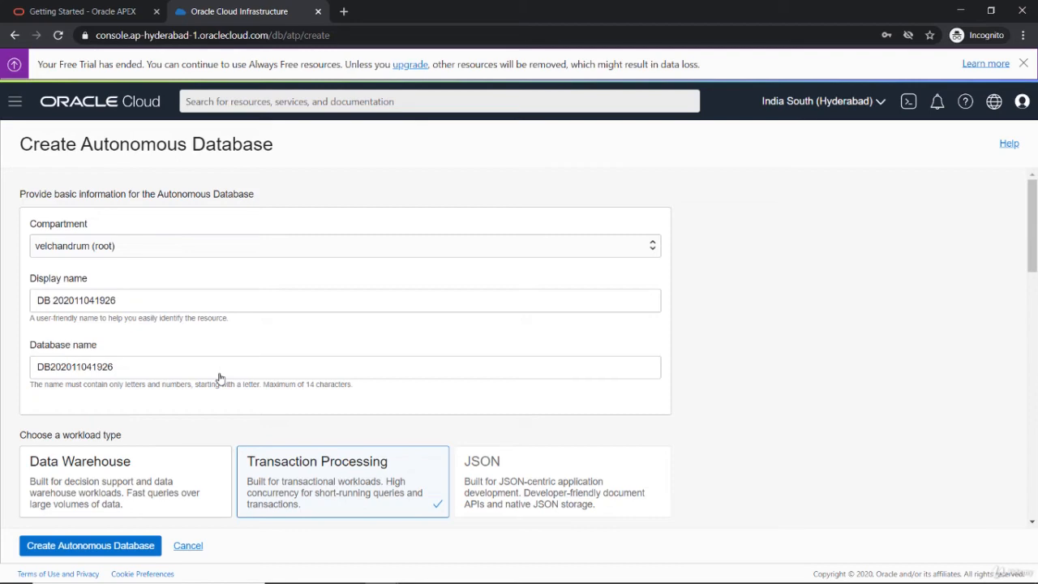
{"action": "scroll", "scroll_direction": "down", "scroll_amount": 3}
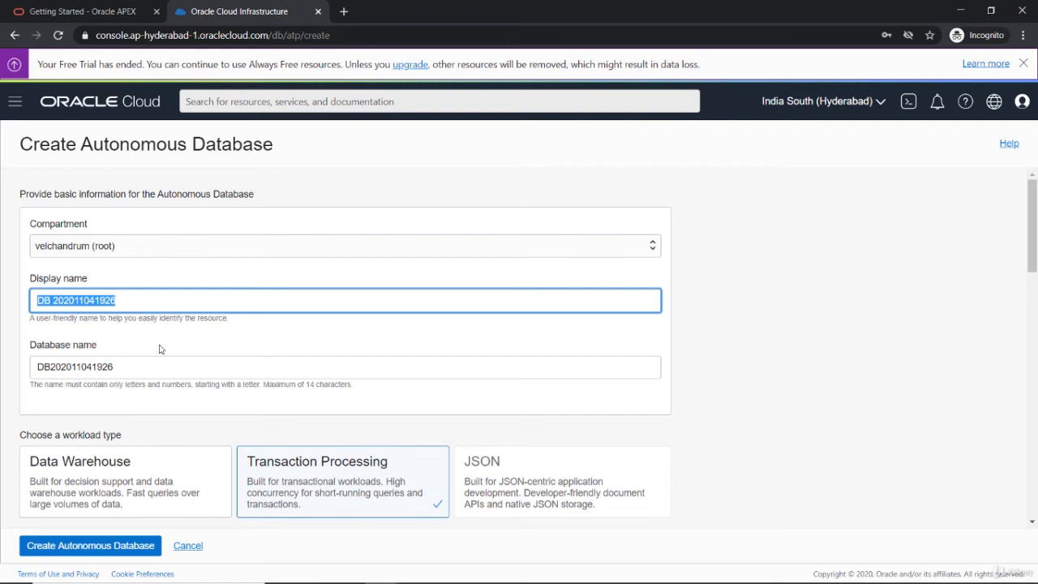
{"action": "scroll", "scroll_direction": "down", "scroll_amount": 3}
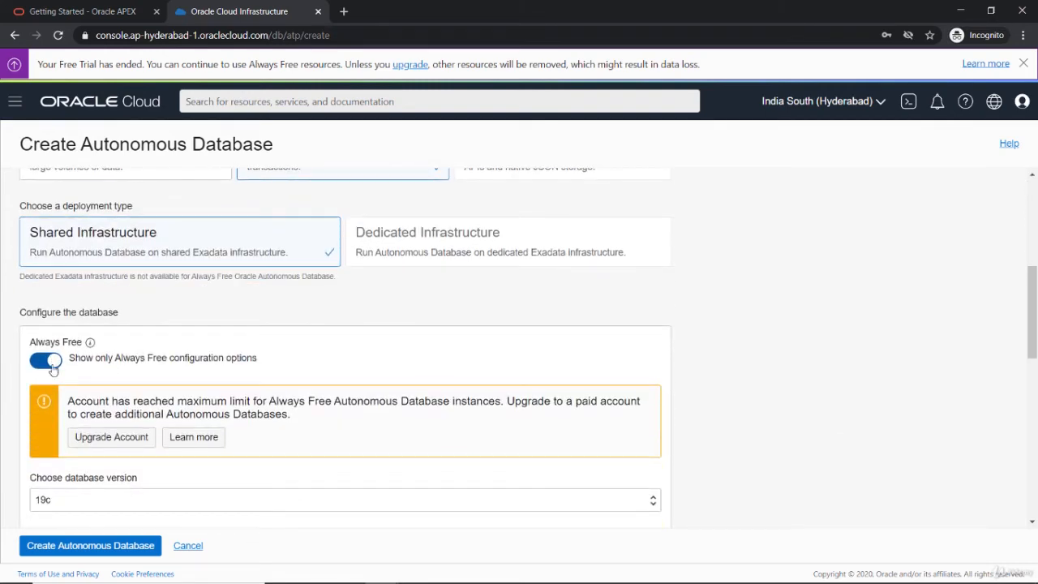
{"action": "scroll", "scroll_direction": "down", "scroll_amount": 3}
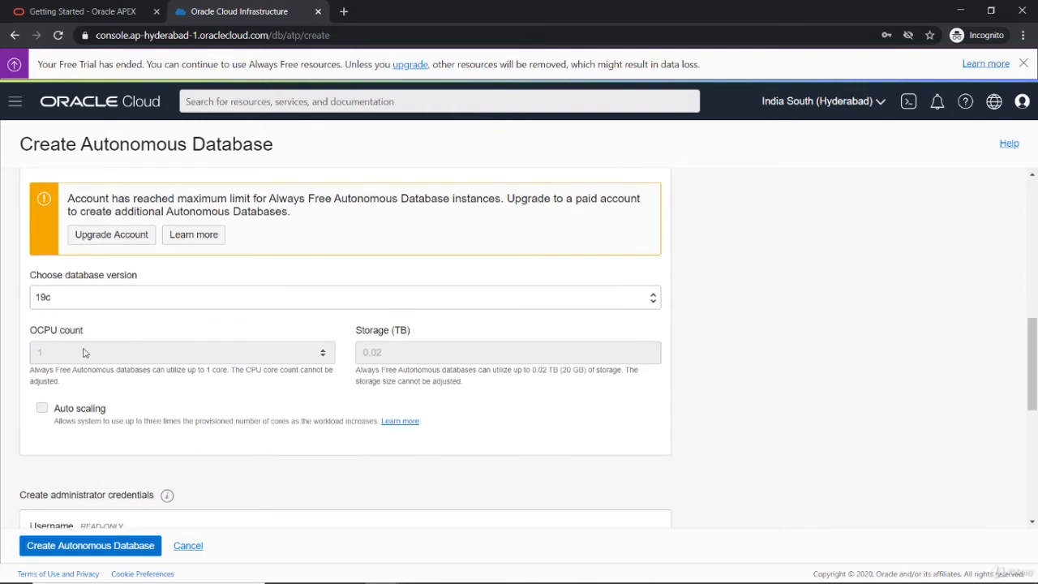
{"action": "mouse_move", "coordinate": [151, 340]}
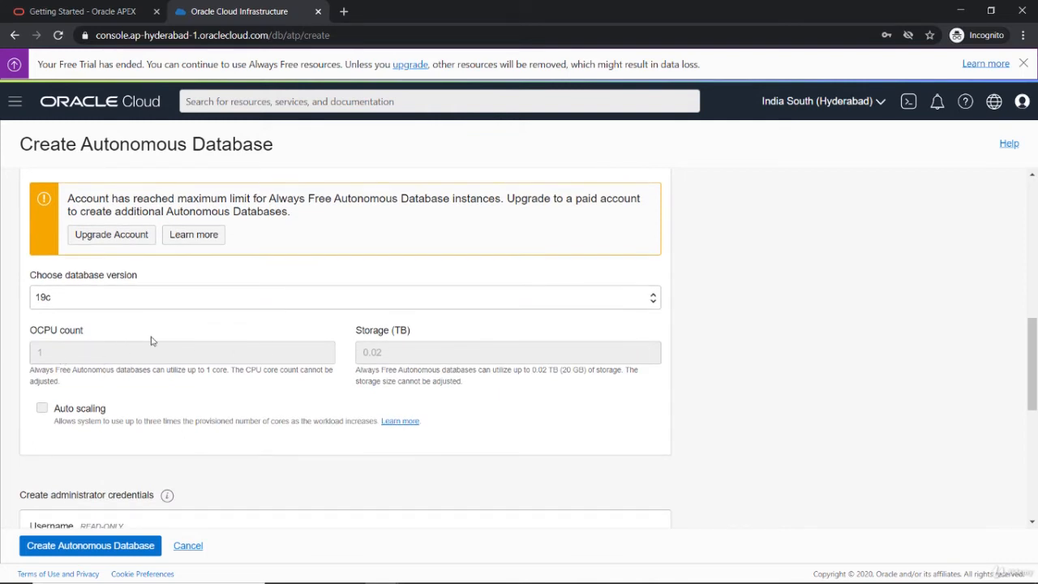
{"action": "mouse_move", "coordinate": [403, 360]}
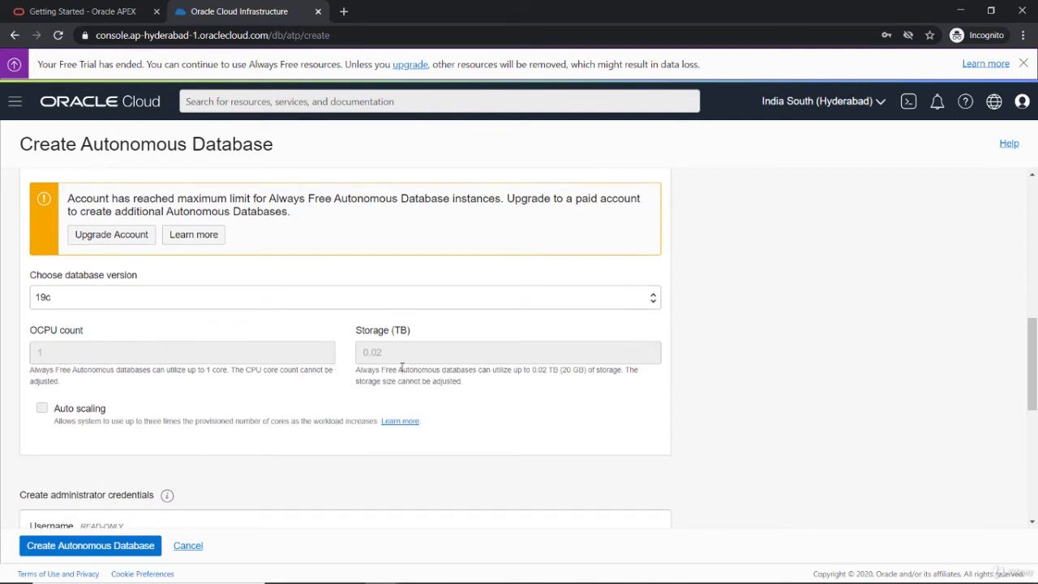
{"action": "scroll", "scroll_direction": "down", "scroll_amount": 3}
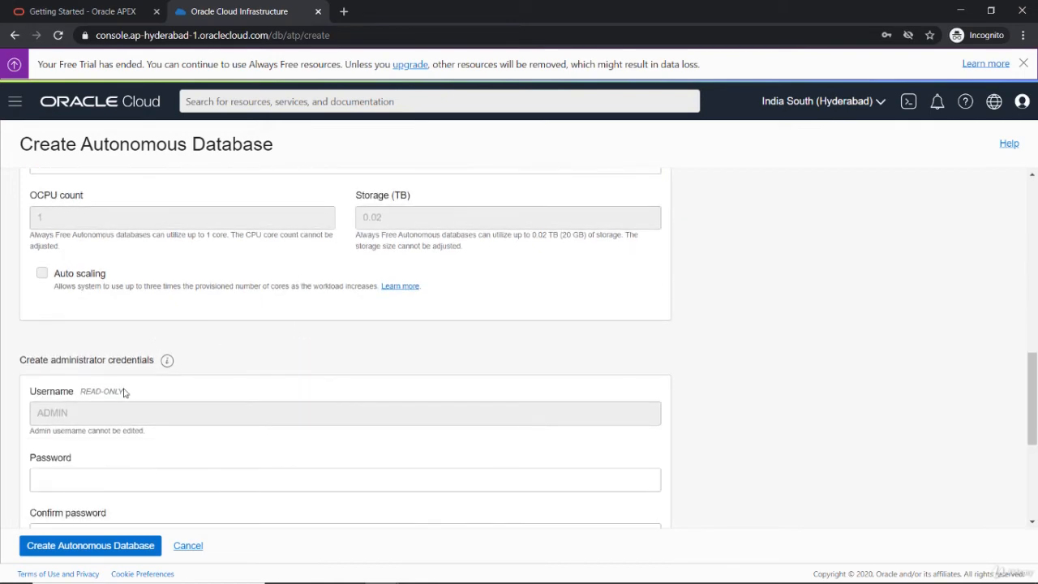
{"action": "scroll", "scroll_direction": "down", "scroll_amount": 3}
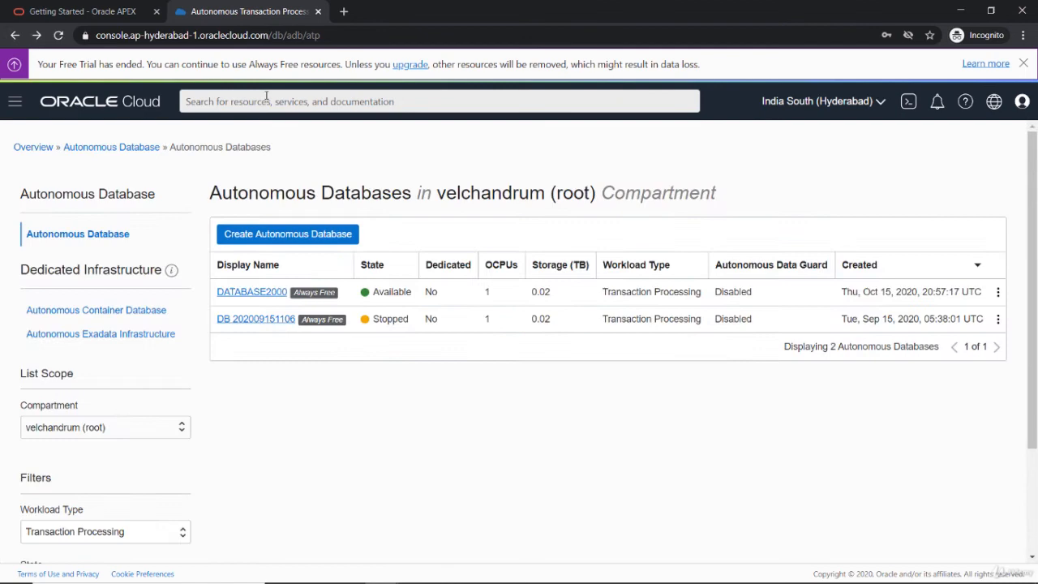
Show DATABASE2000's Tools tab with the SQL Developer Web and Oracle Application Express cards
{"action": "left_click", "coordinate": [250, 292]}
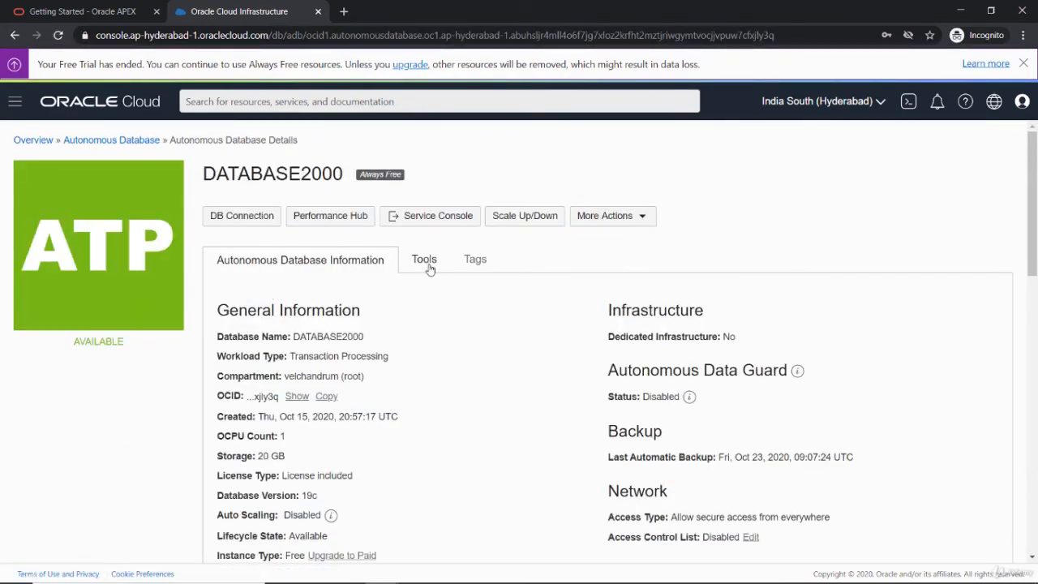
{"action": "left_click", "coordinate": [423, 260]}
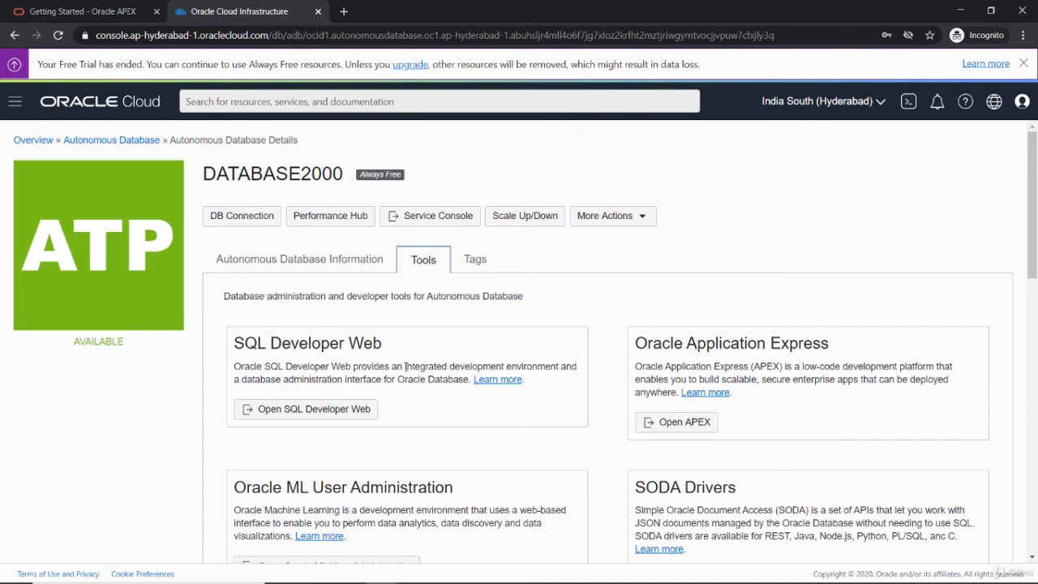
{"action": "scroll", "scroll_direction": "down", "scroll_amount": 3}
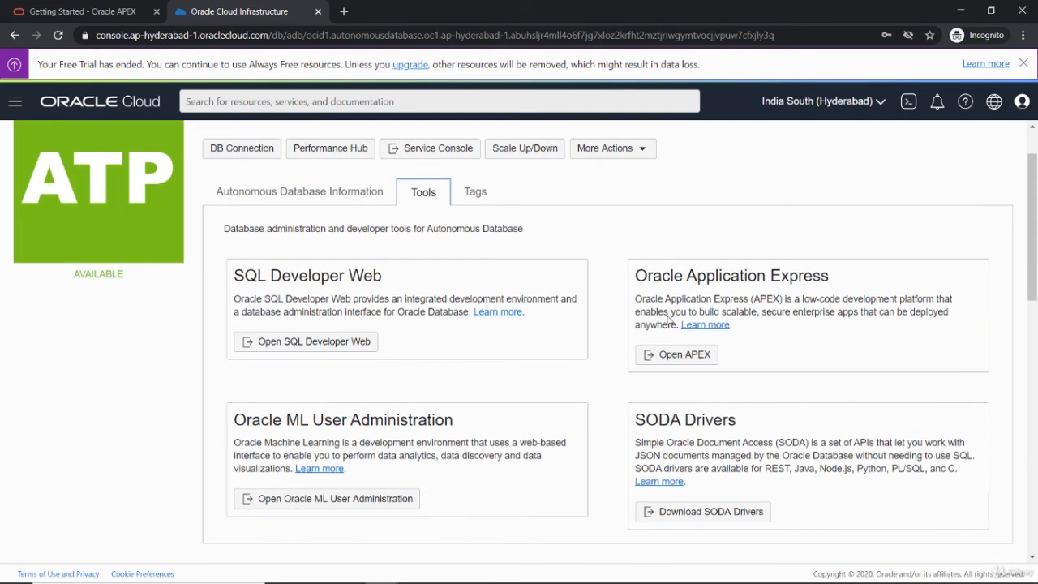
{"action": "mouse_move", "coordinate": [658, 300]}
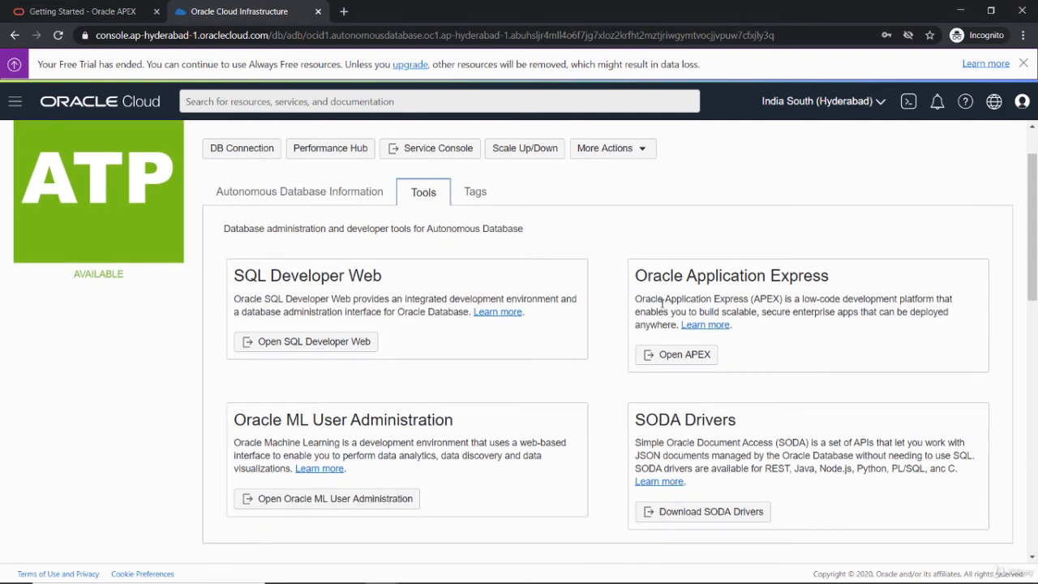
{"action": "mouse_move", "coordinate": [772, 449]}
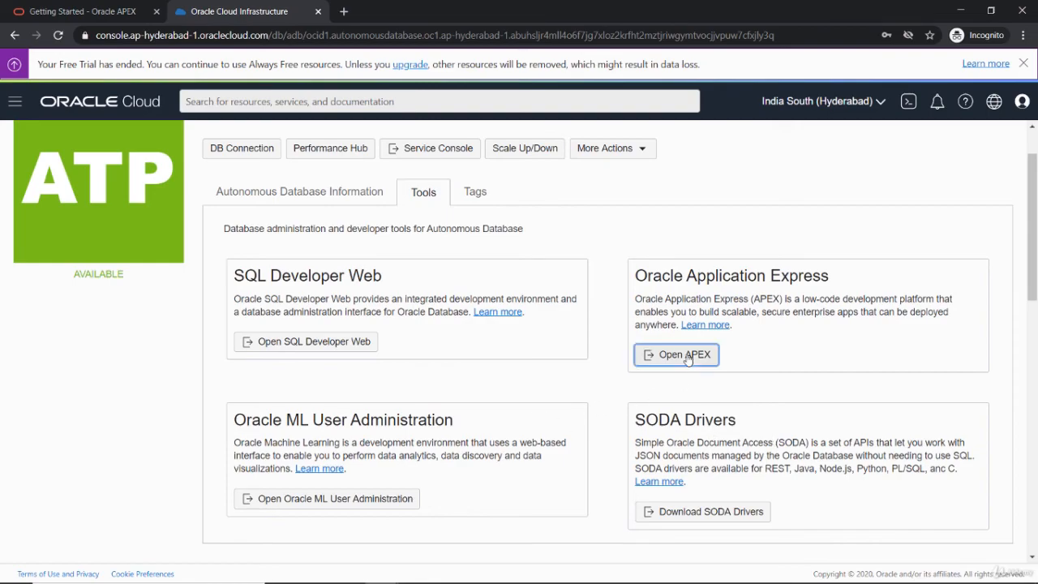
Launch Oracle APEX for DATABASE2000, reaching its sign-in page in a new tab
{"action": "left_click", "coordinate": [676, 354]}
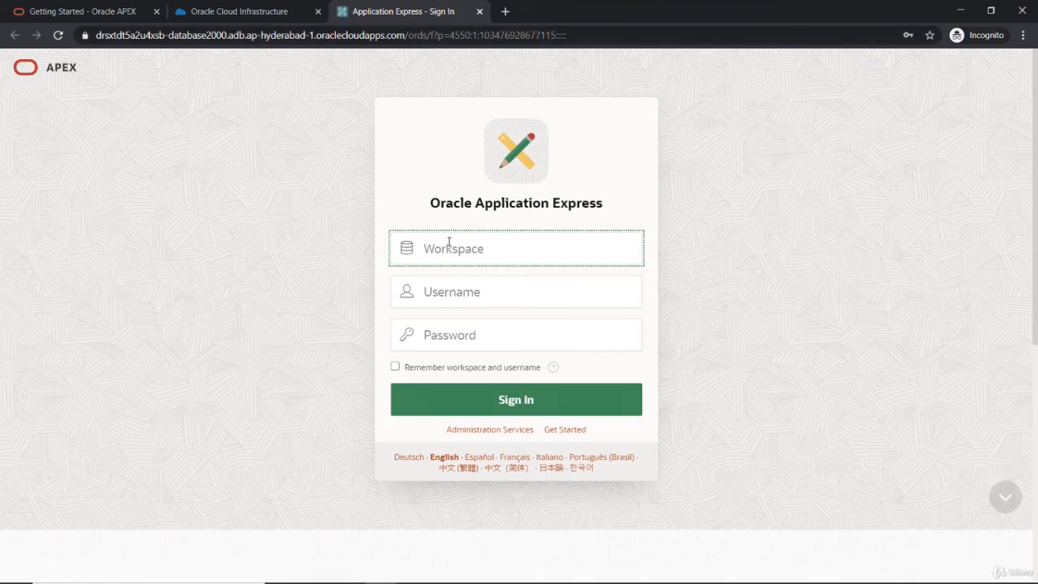
{"action": "mouse_move", "coordinate": [445, 250]}
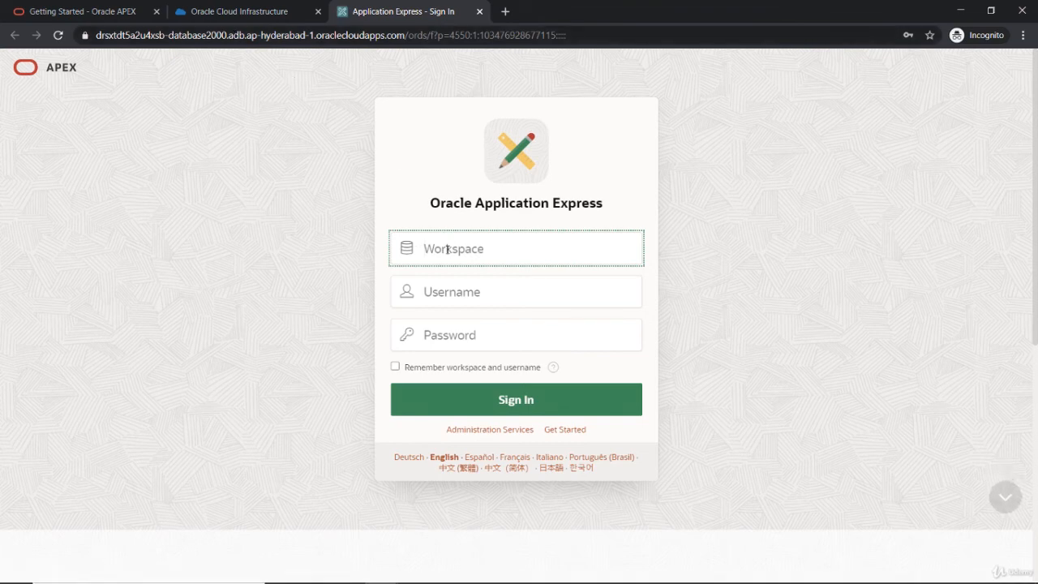